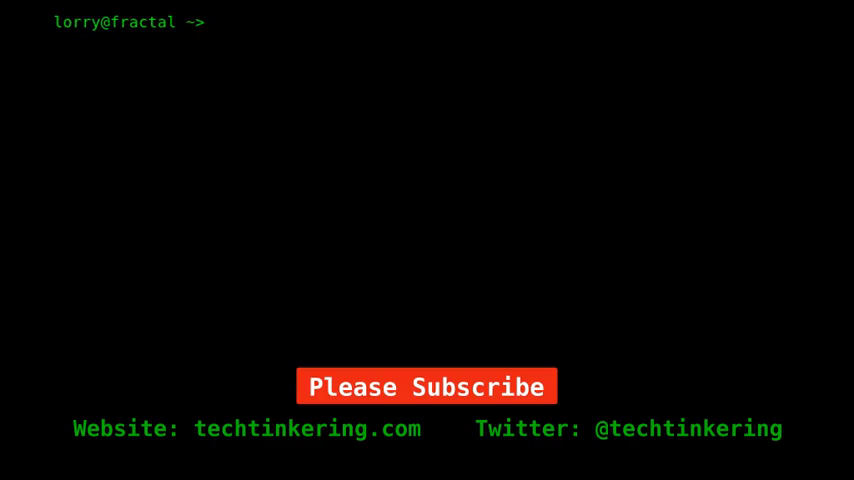
# Type 'man petcat' at the shell prompt without running it
pyautogui.write('man netcat')
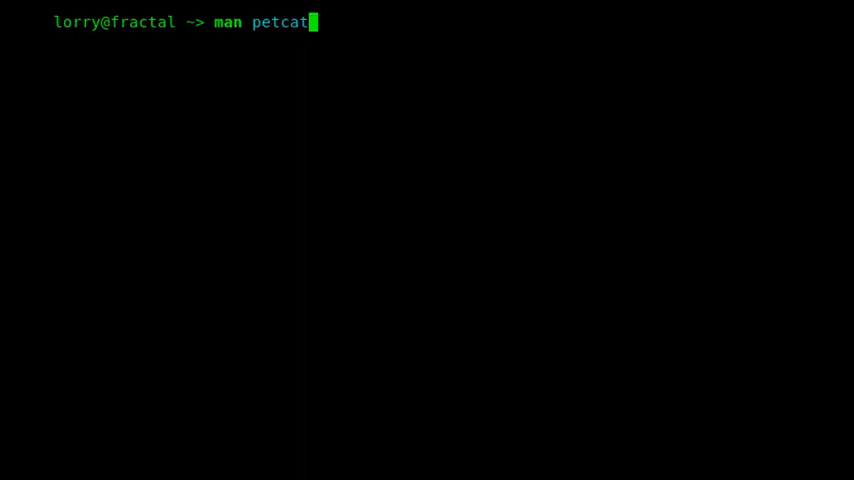
pyautogui.press('Return')
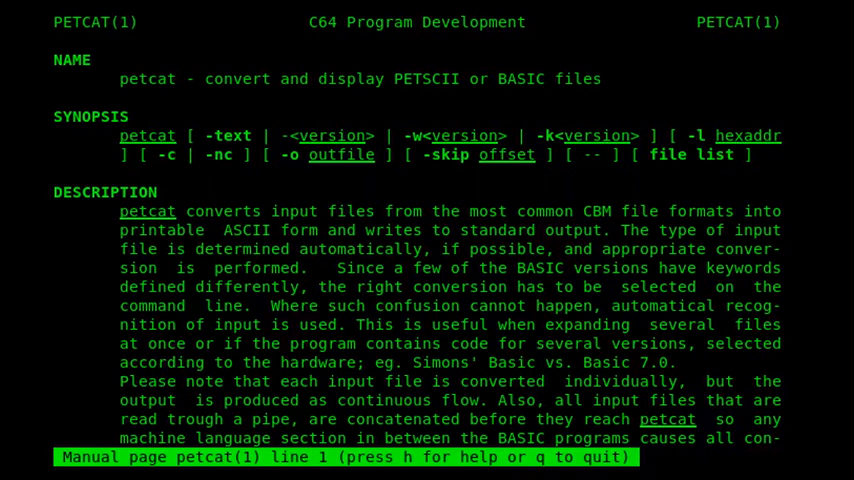
pyautogui.press('q')
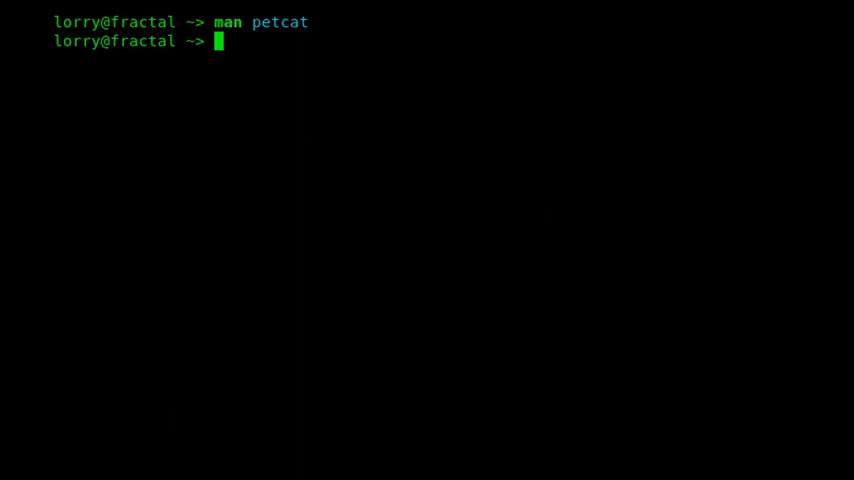
# Launch vi on a new, empty file named test.bas
pyautogui.write('vi test.b')
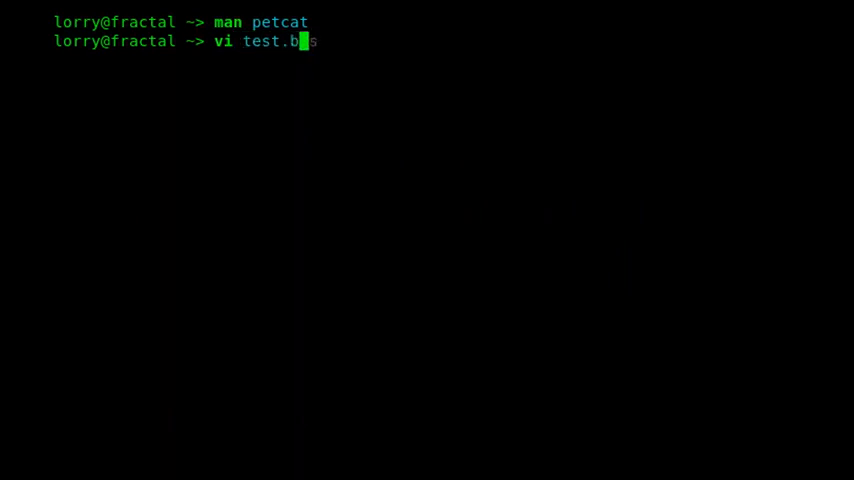
pyautogui.write('as')
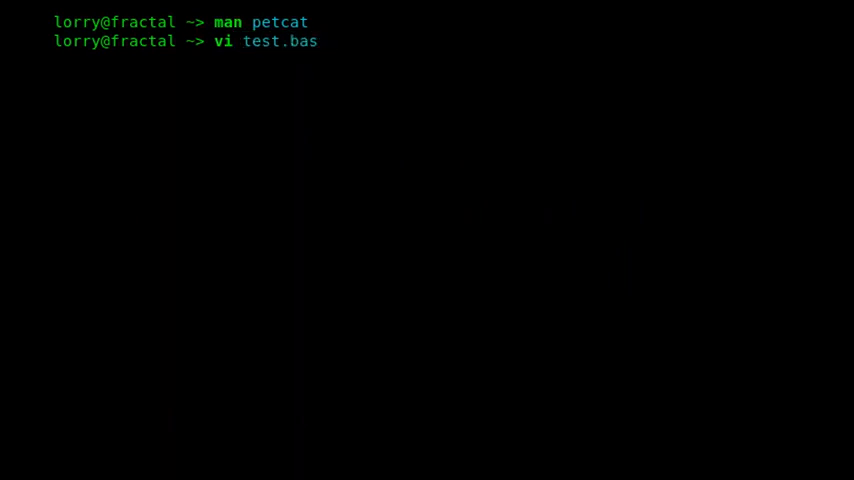
pyautogui.press('Return')
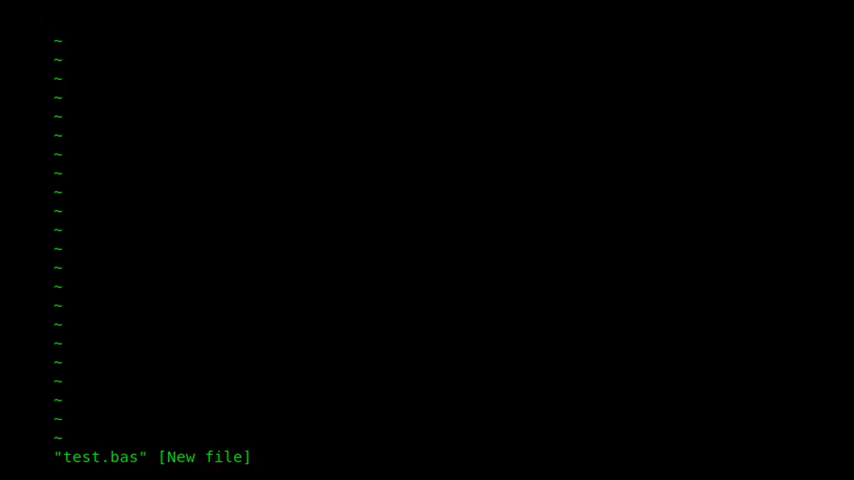
# Write BASIC line 10 as print "{clr}" to clear the screen
pyautogui.write('10 print "')
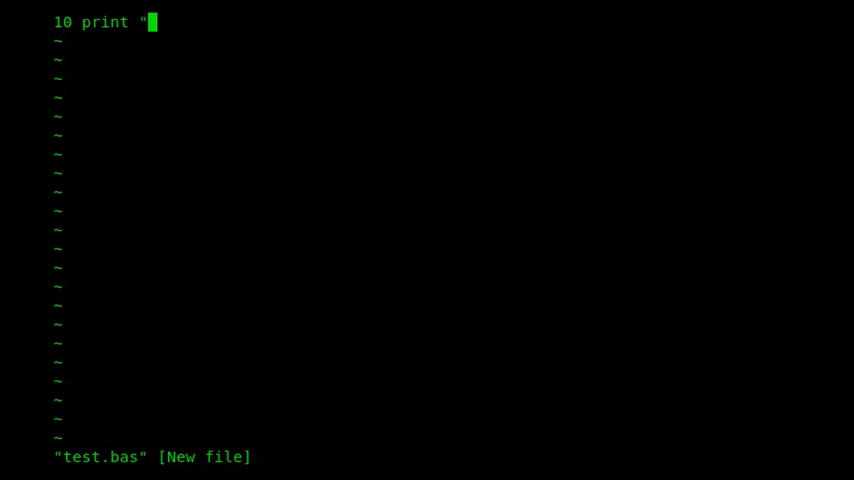
pyautogui.write('{clr')
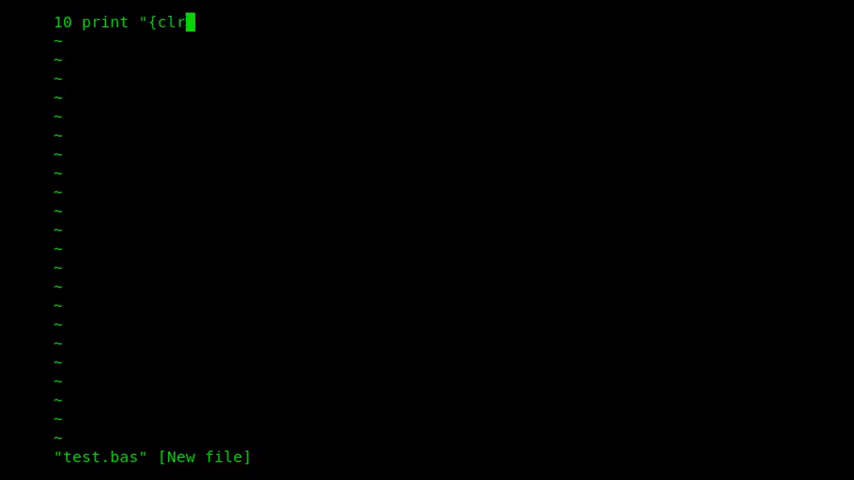
pyautogui.write('}"')
pyautogui.click(453, 41)
pyautogui.write('20')
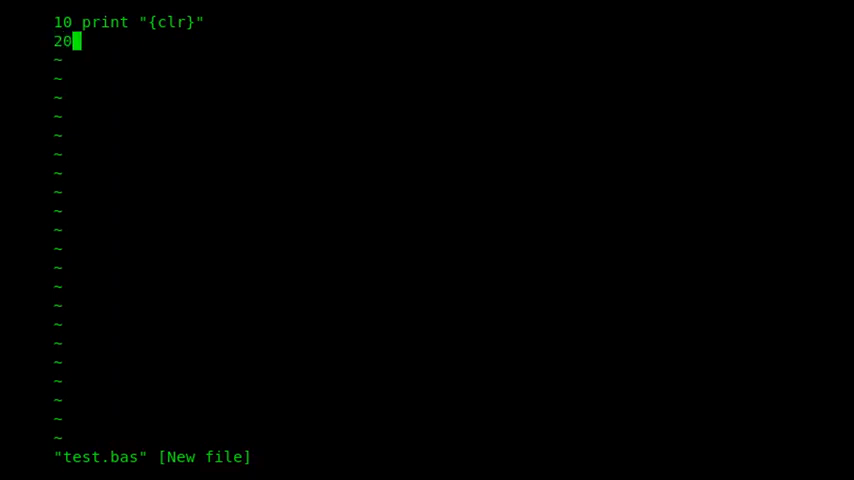
# Add a line printing "{blk}this text is black"
pyautogui.write('print "')
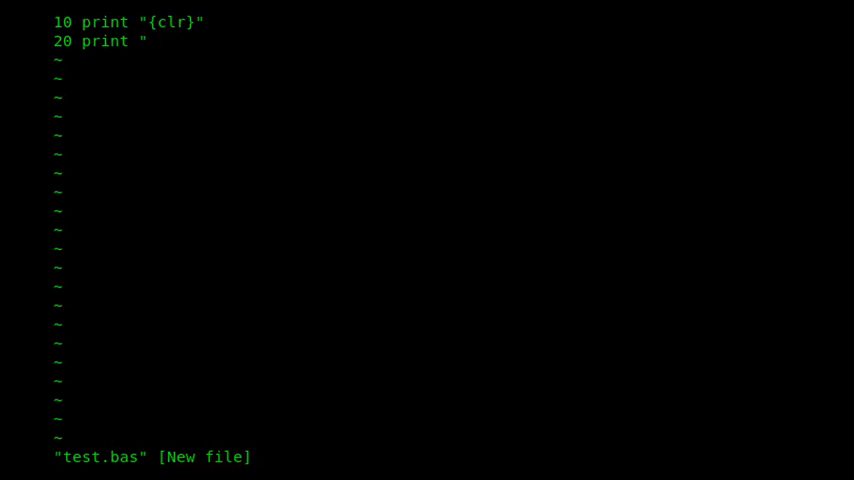
pyautogui.write('{blk}')
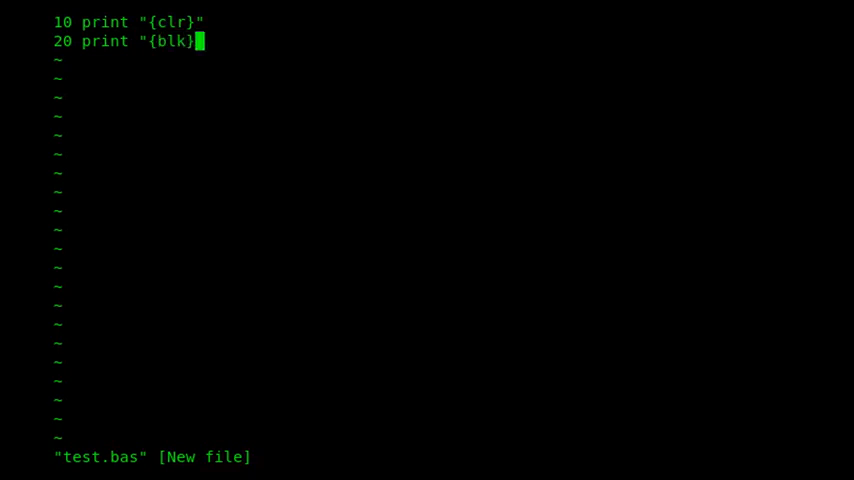
pyautogui.write('this')
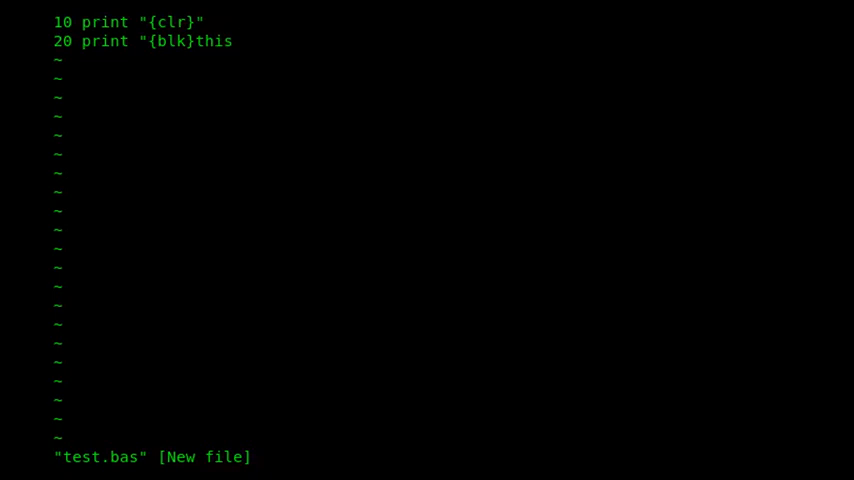
pyautogui.write('text')
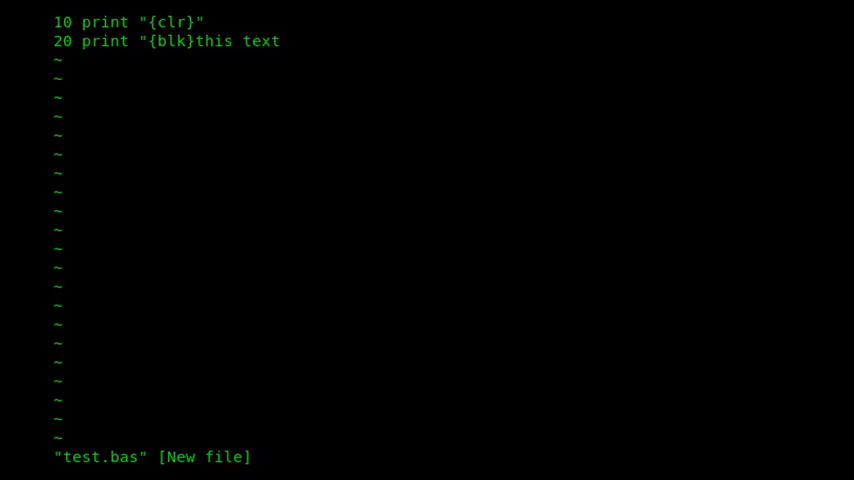
pyautogui.write('is black')
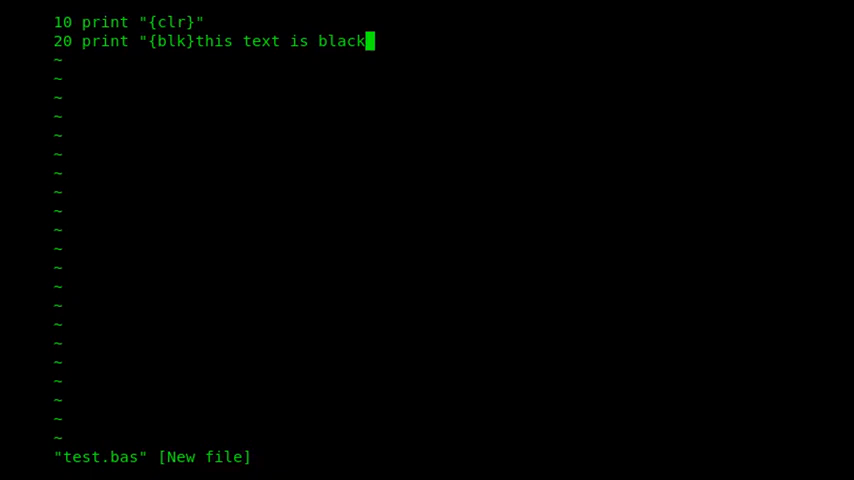
pyautogui.press('Return')
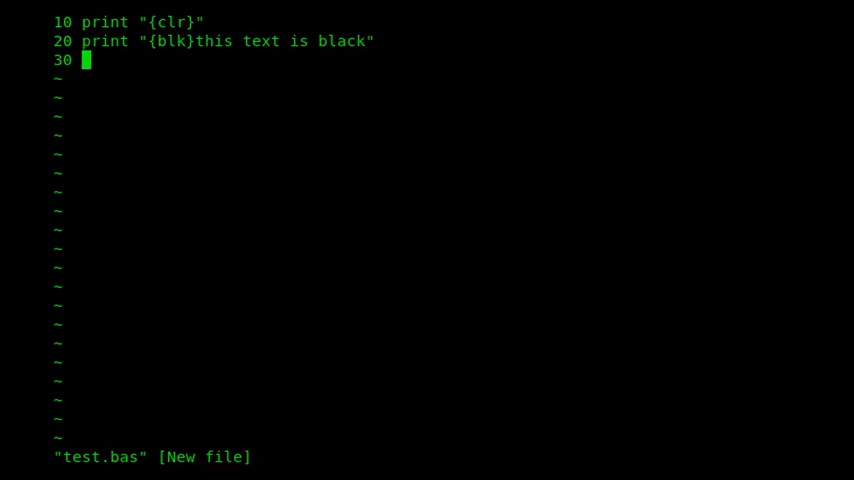
# Add a line printing "{red}" with the text "this test is red"
pyautogui.write('print "{')
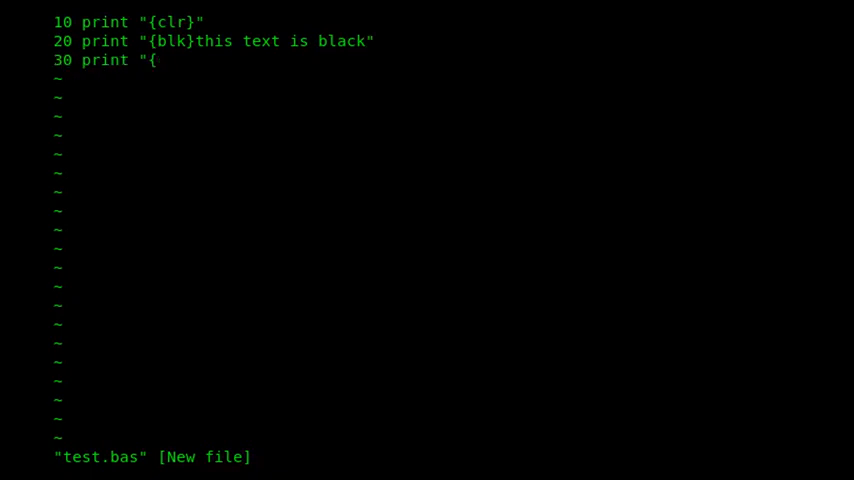
pyautogui.write('red')
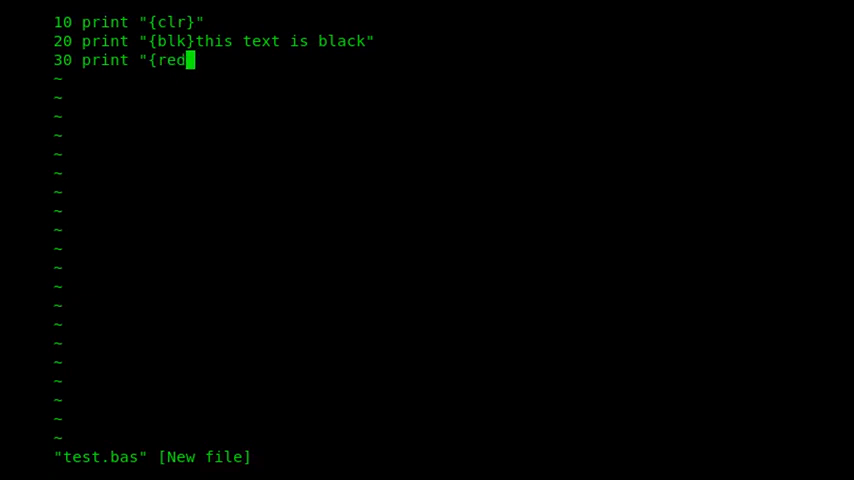
pyautogui.write('}h')
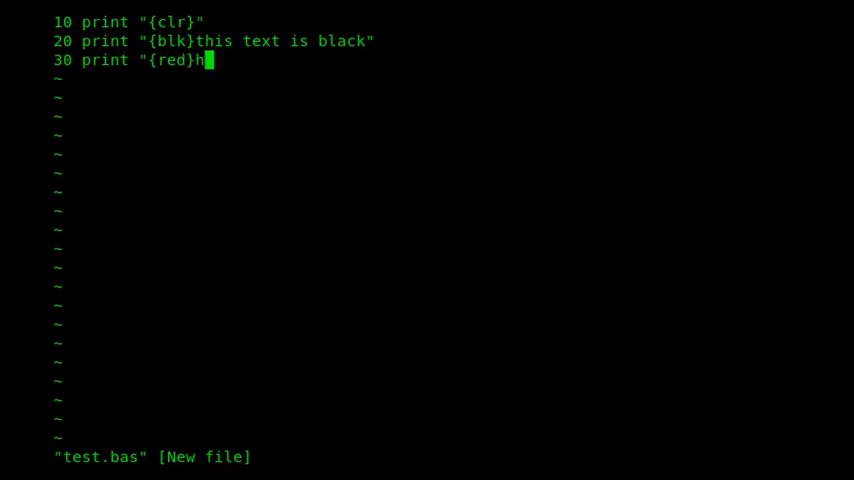
pyautogui.write('this te')
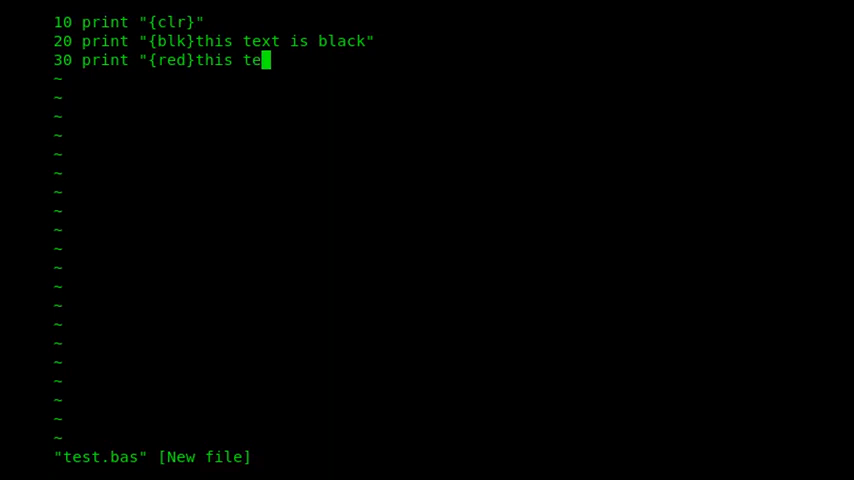
pyautogui.write('st is read"')
pyautogui.write('40')
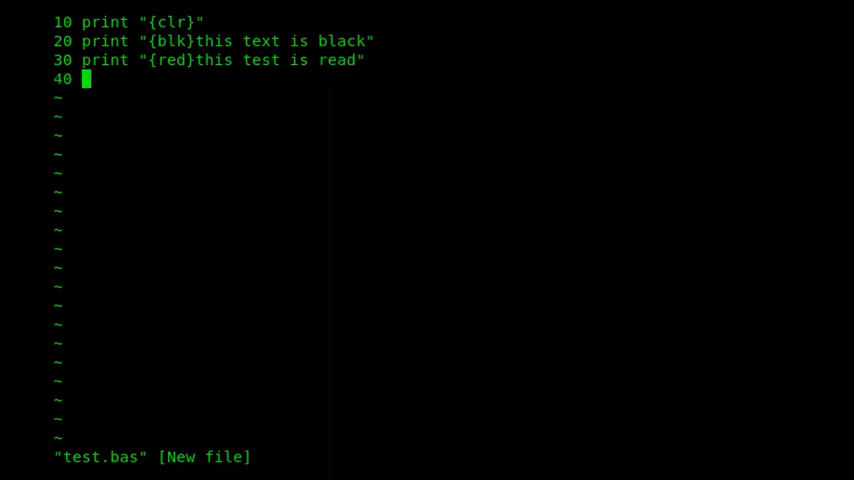
# Add a line printing "this test is back to black"
pyautogui.write('print "{blk}k')
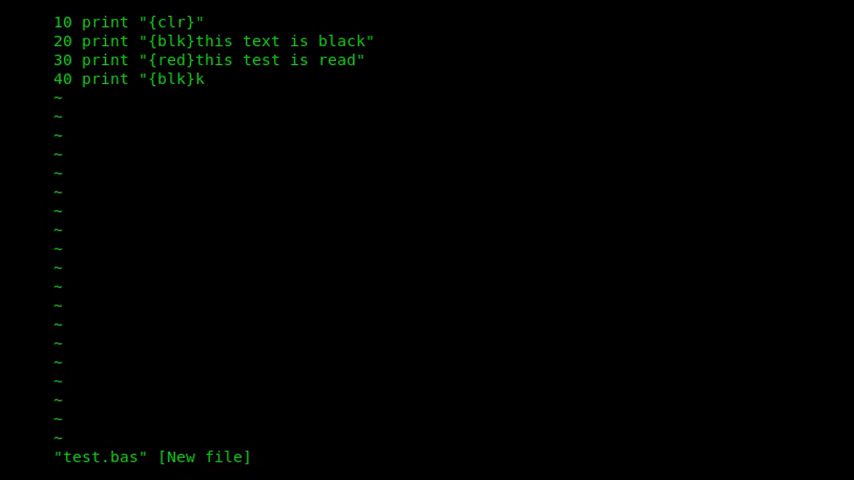
pyautogui.write('his t')
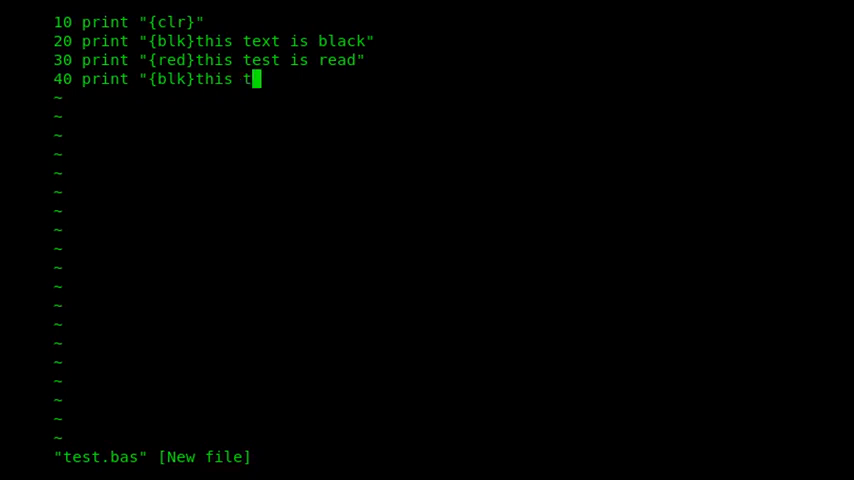
pyautogui.write('est is back')
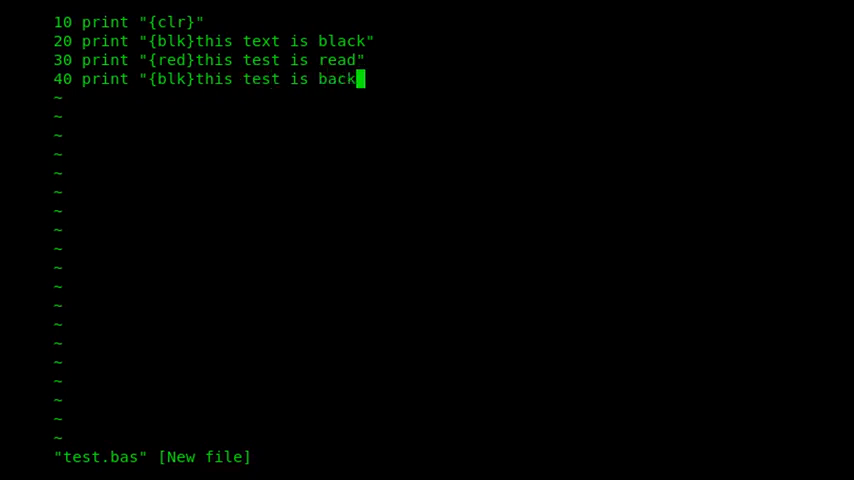
pyautogui.write('to black"')
pyautogui.write('50')
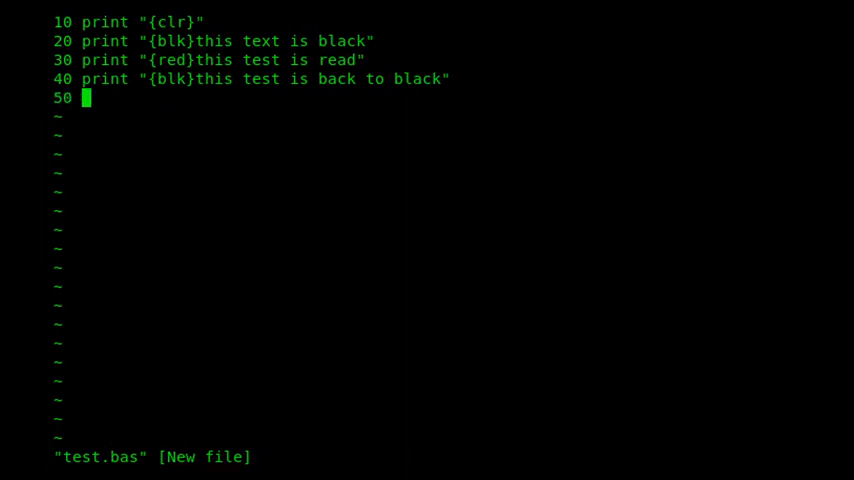
# Add line 50 print "{blu}" and line 60 lI, then save and quit with :wq
pyautogui.write('print "')
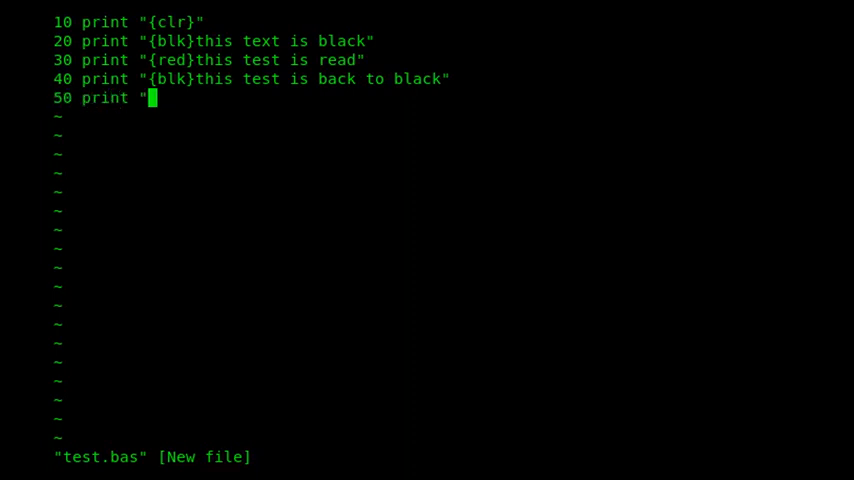
pyautogui.write('{blu')
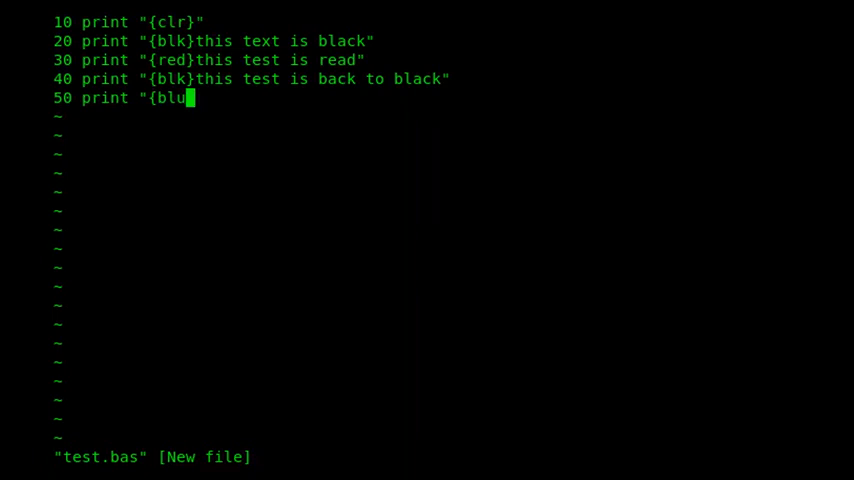
pyautogui.write('}"')
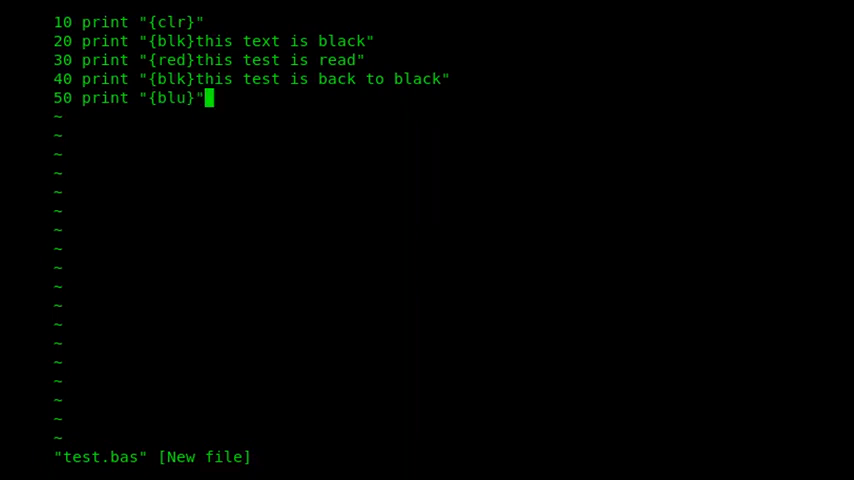
pyautogui.press('Return')
pyautogui.write('60')
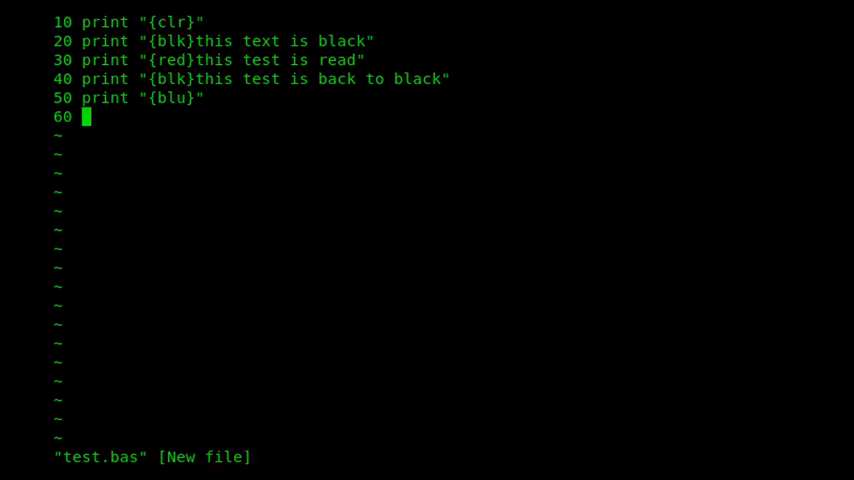
pyautogui.write('lI')
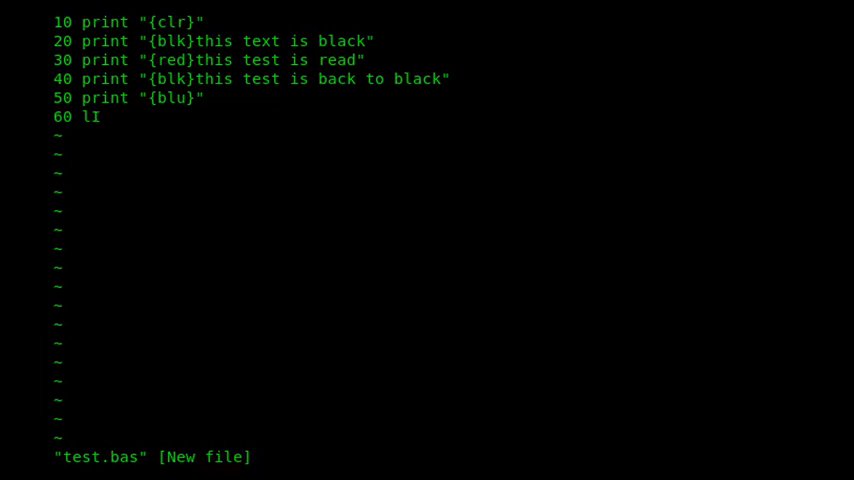
pyautogui.write(':wq')
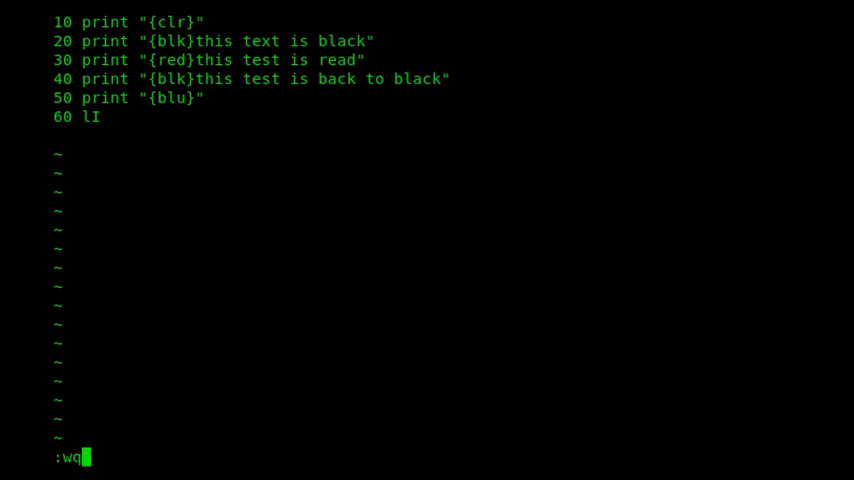
pyautogui.press('Return')
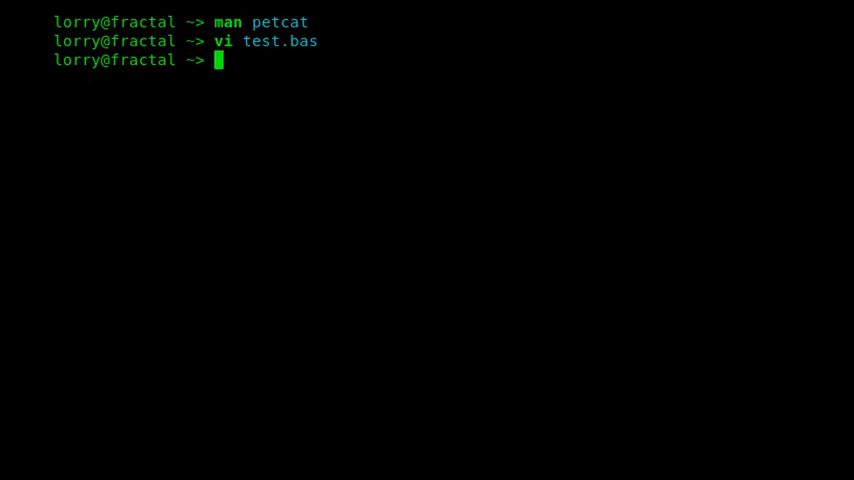
# Convert test.bas to test.prg with 'petcat -w2 -o test.prg -- test.bas', then type the xvic load command
pyautogui.write('petcat -w2 -o test.prg test.bas')
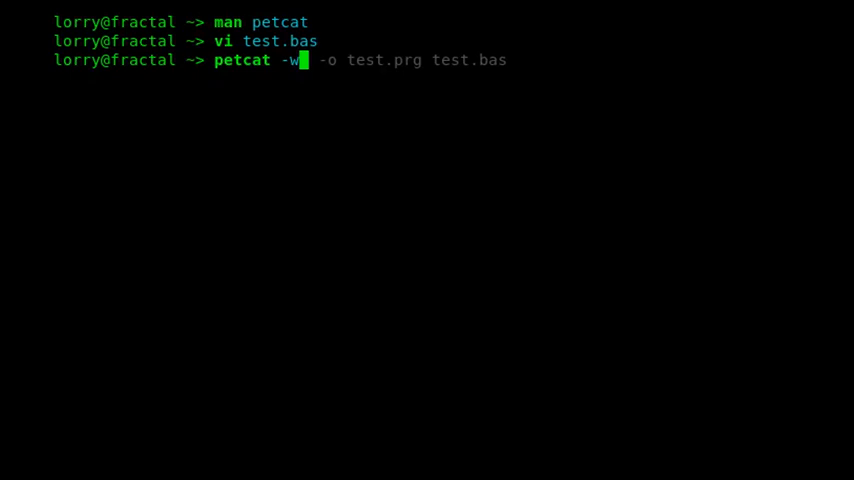
pyautogui.write('2 -o')
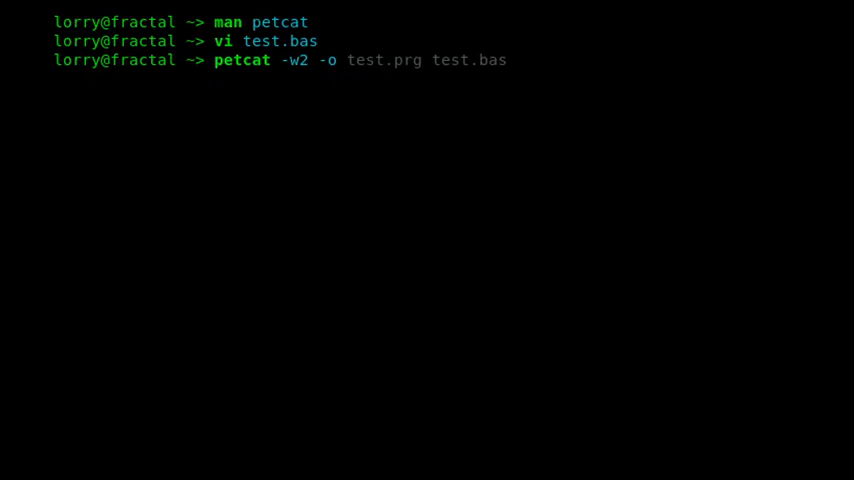
pyautogui.doubleClick(366, 59)
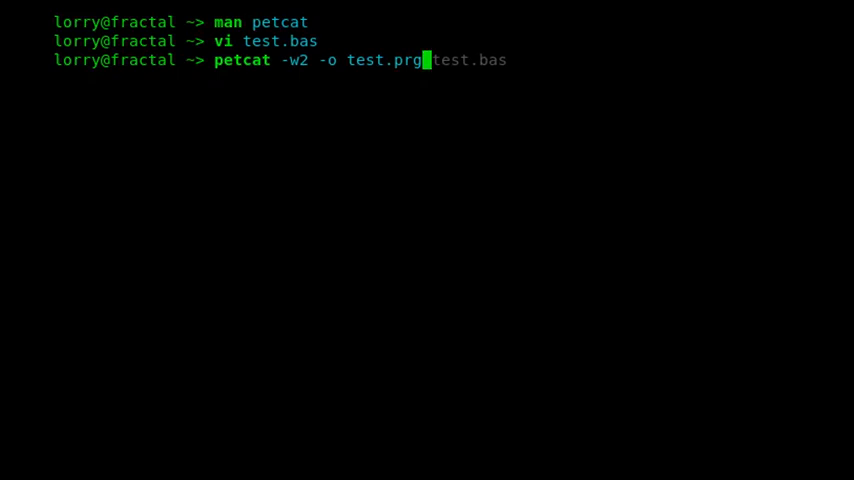
pyautogui.write('-- test.bas')
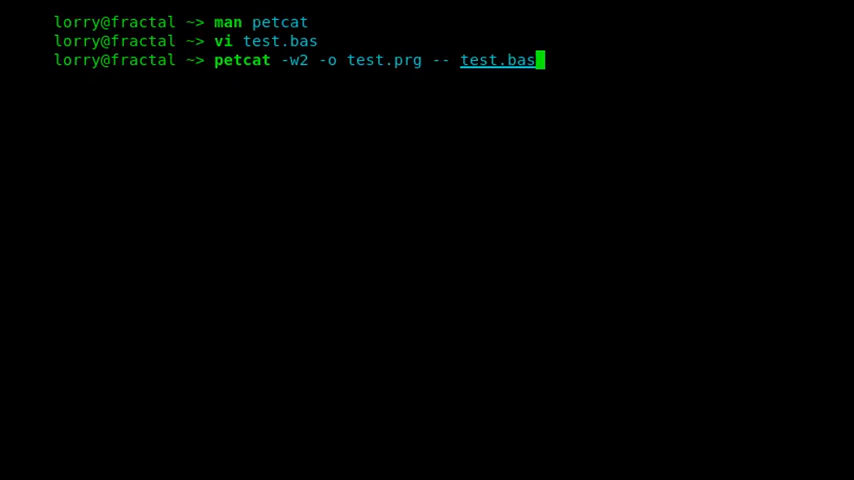
pyautogui.press('Return')
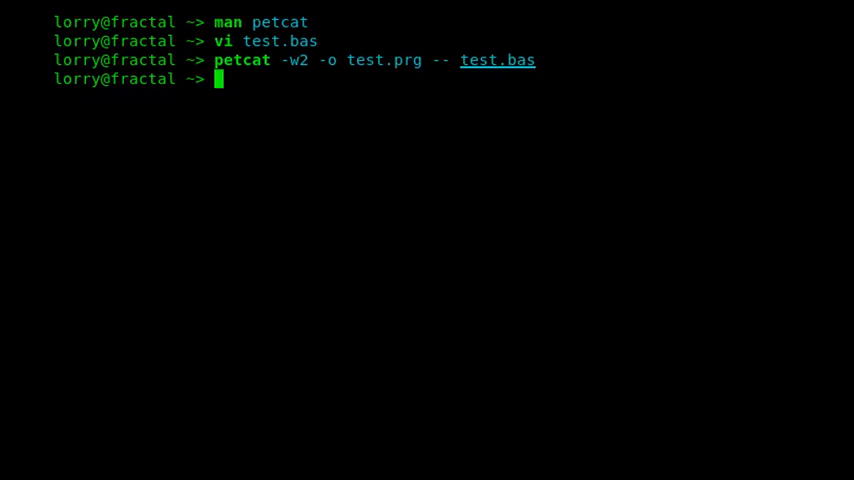
pyautogui.write('xvic -basicload test.prg')
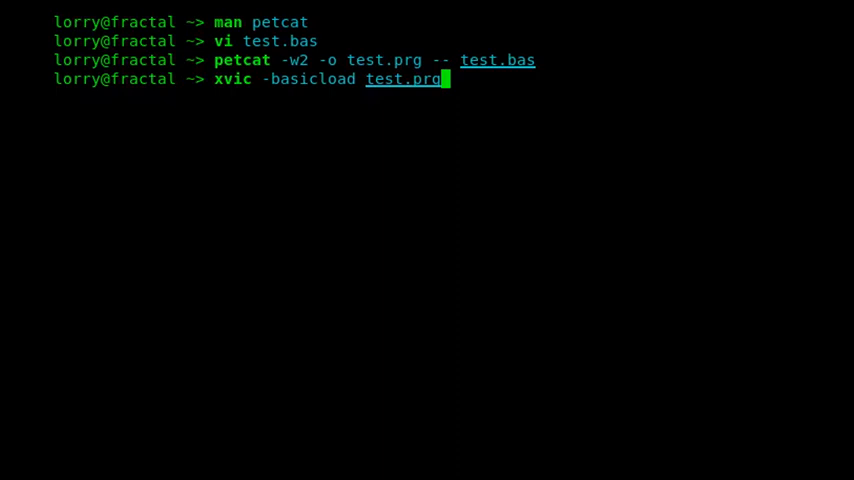
# Run 'xvic -basicload test.prg &' to start the emulator in the background
pyautogui.write('&')
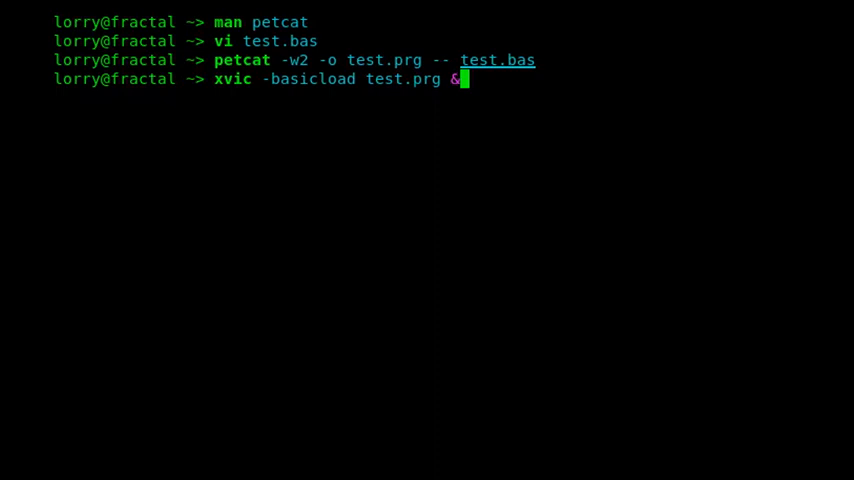
pyautogui.press('Return')
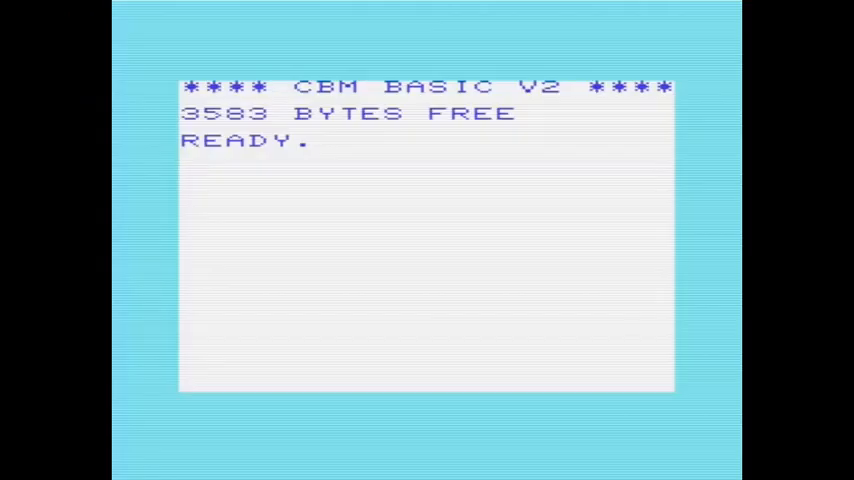
# Load the program from drive 8 with LOAD "*",8
pyautogui.write('L┌"*";M,')
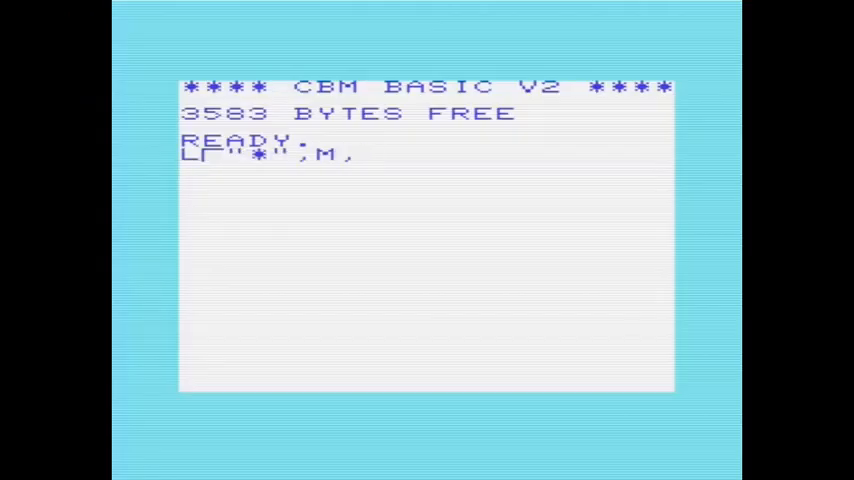
pyautogui.write('8')
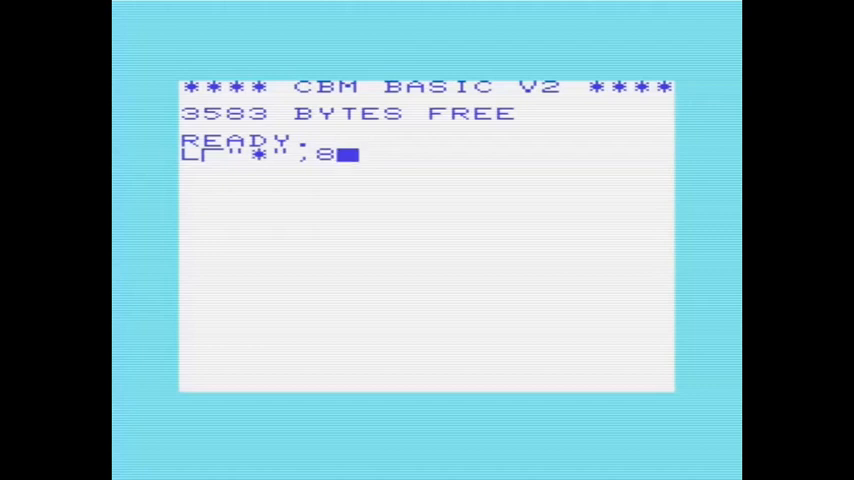
pyautogui.press('Return')
pyautogui.write('10')
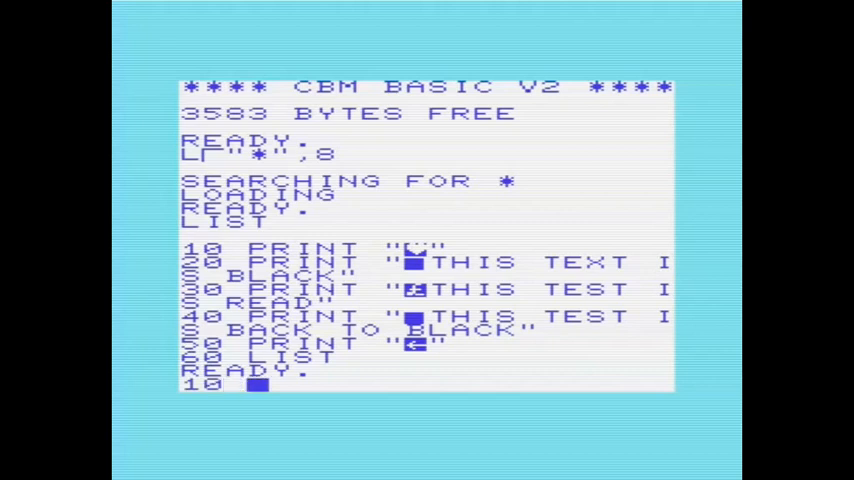
# Try a colour-code PRINT " statement below the listing and ready RUN
pyautogui.press('Return')
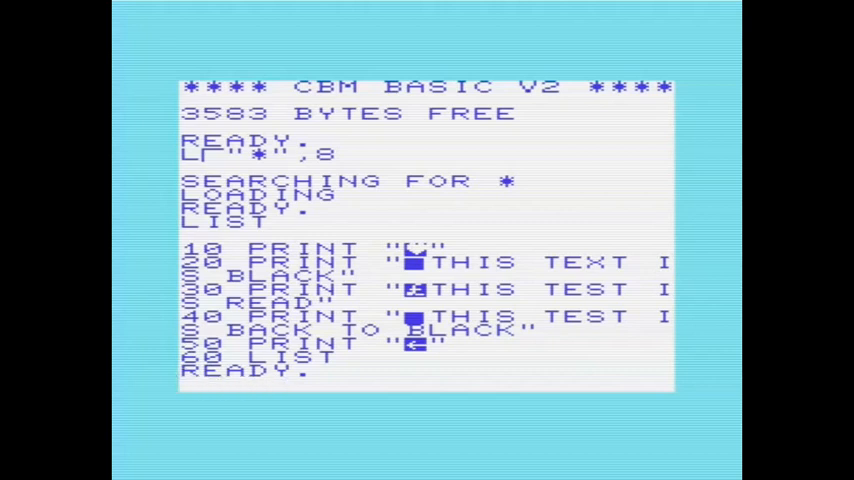
pyautogui.write('PRINT "')
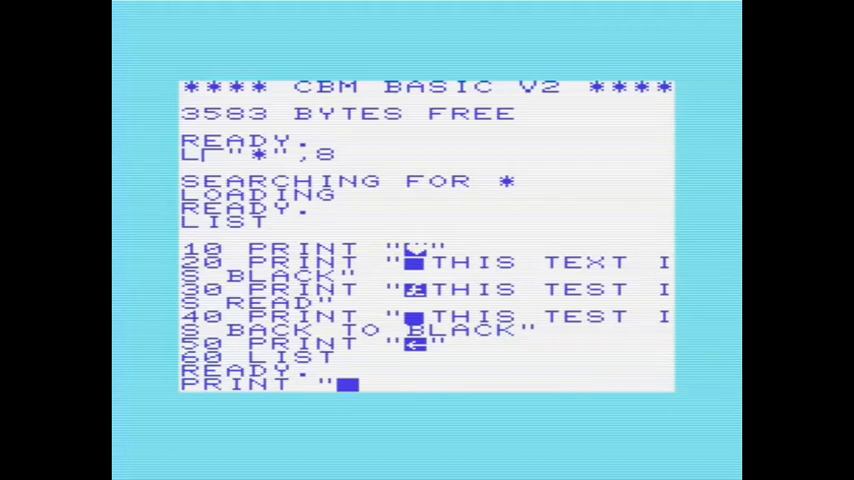
pyautogui.write('<')
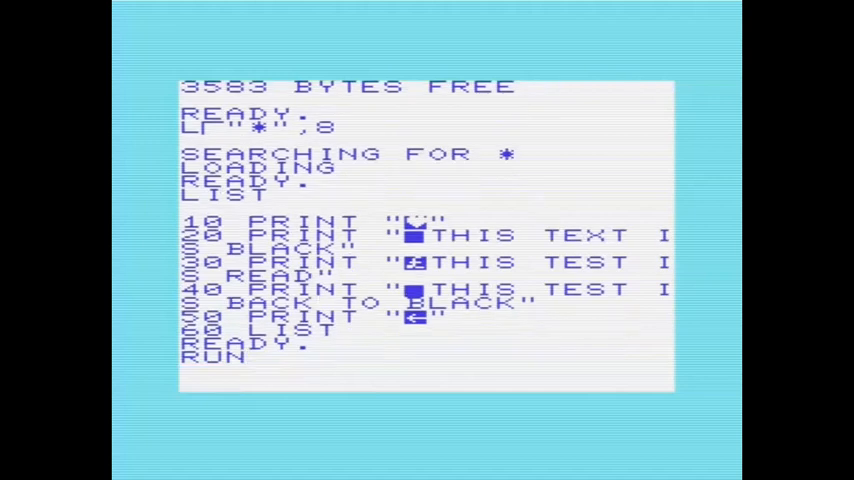
# Execute RUN to run the loaded test.prg program
pyautogui.press('Return')
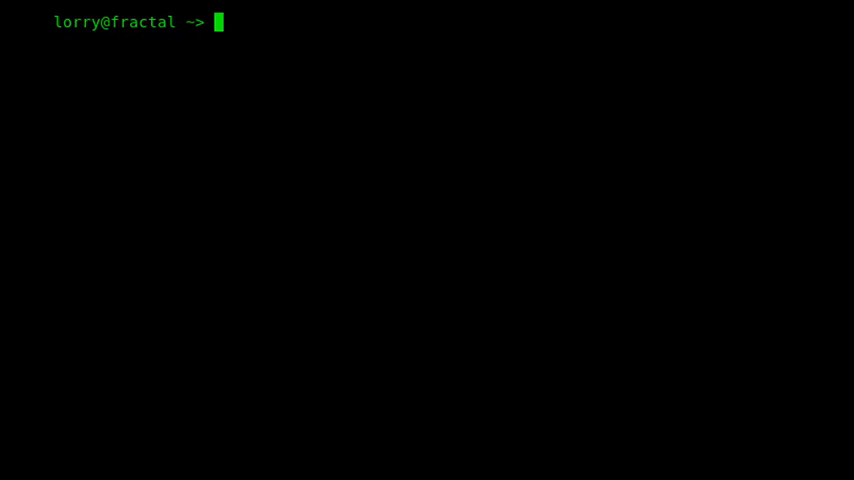
# Detokenize test.prg into test2.bas with petcat -2, then cat test2.bas
pyautogui.write('petcat -w2 -o test.prg -- test.bas')
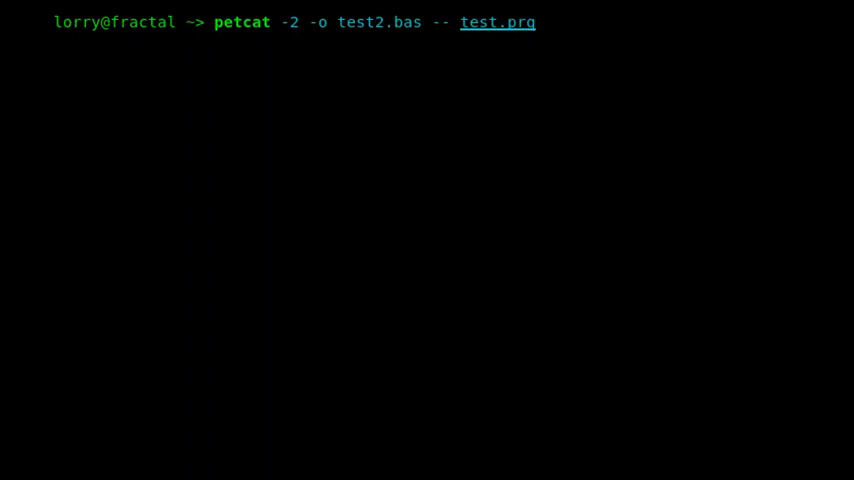
pyautogui.press('Return')
pyautogui.write('cat test.')
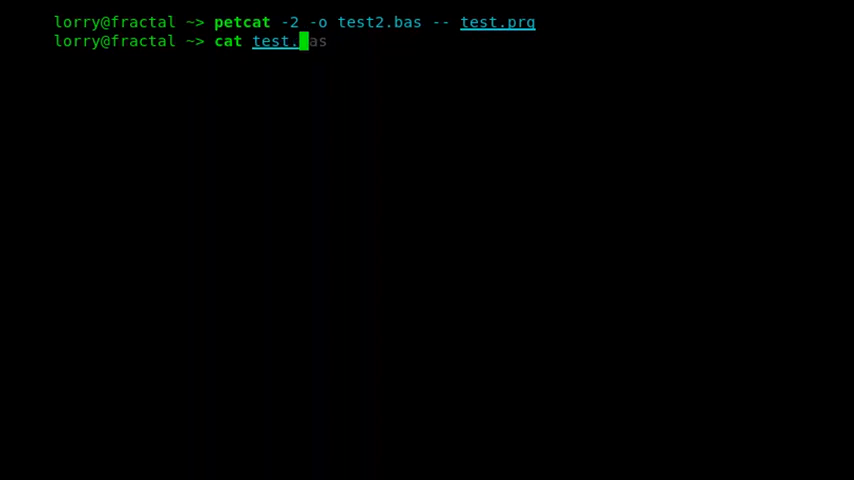
pyautogui.press('Return')
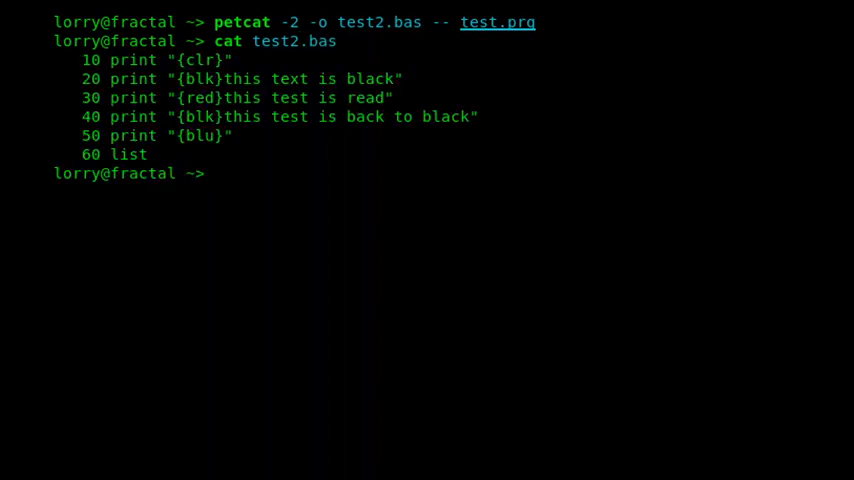